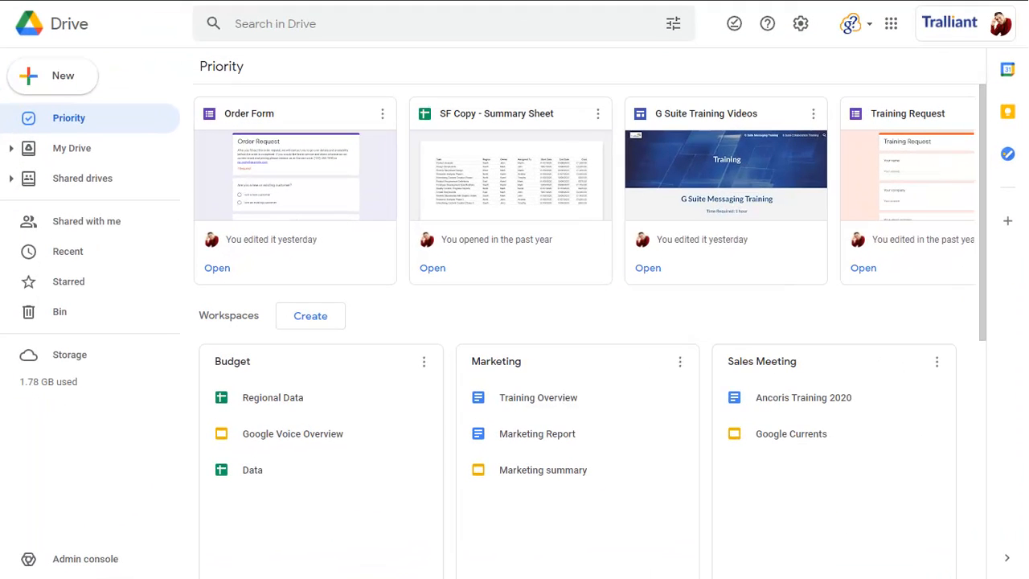
mouse_move(4, 3)
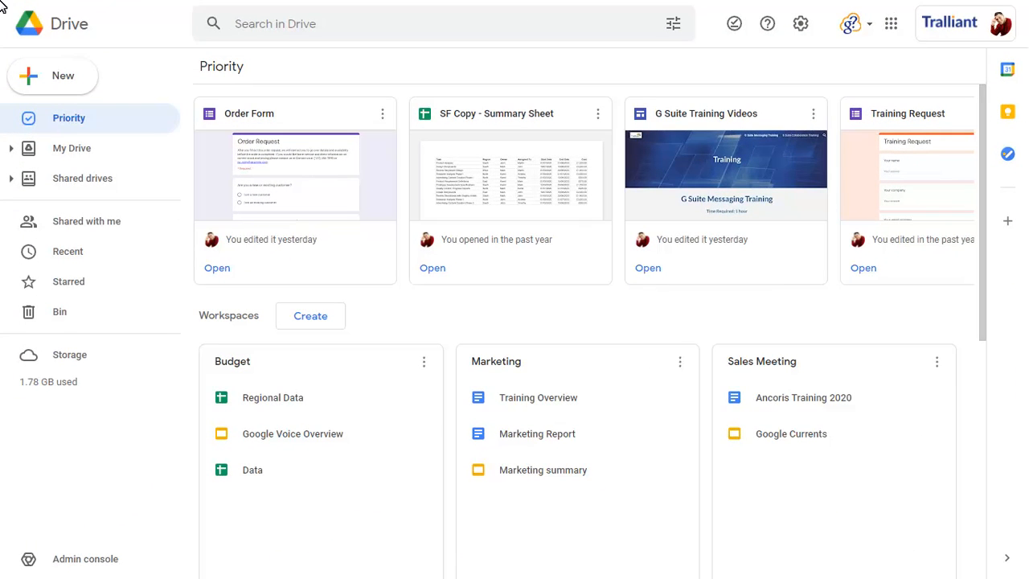
mouse_move(280, 191)
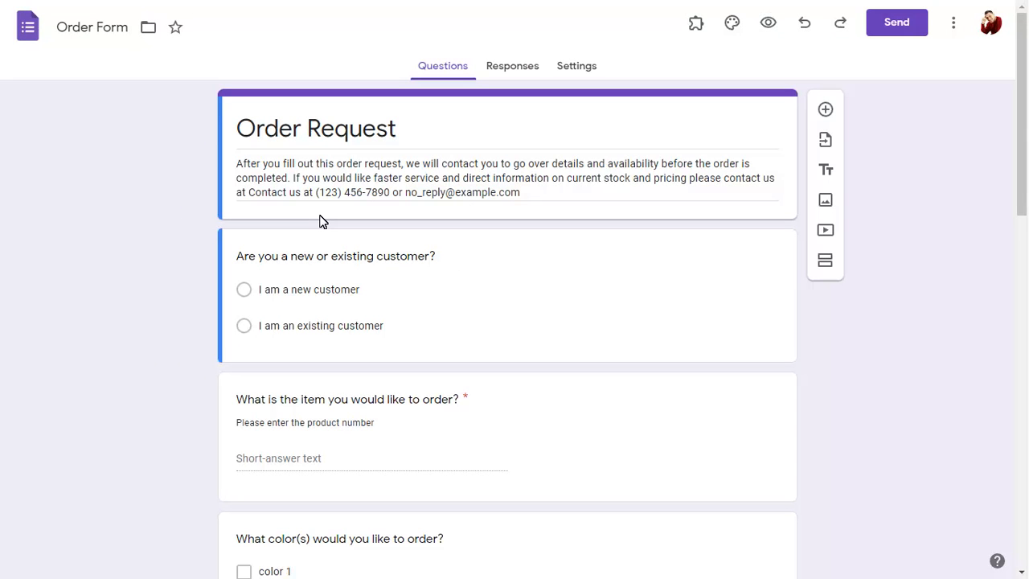
Step: Show the Order Form's settings with the Responses options expanded
left_click(576, 65)
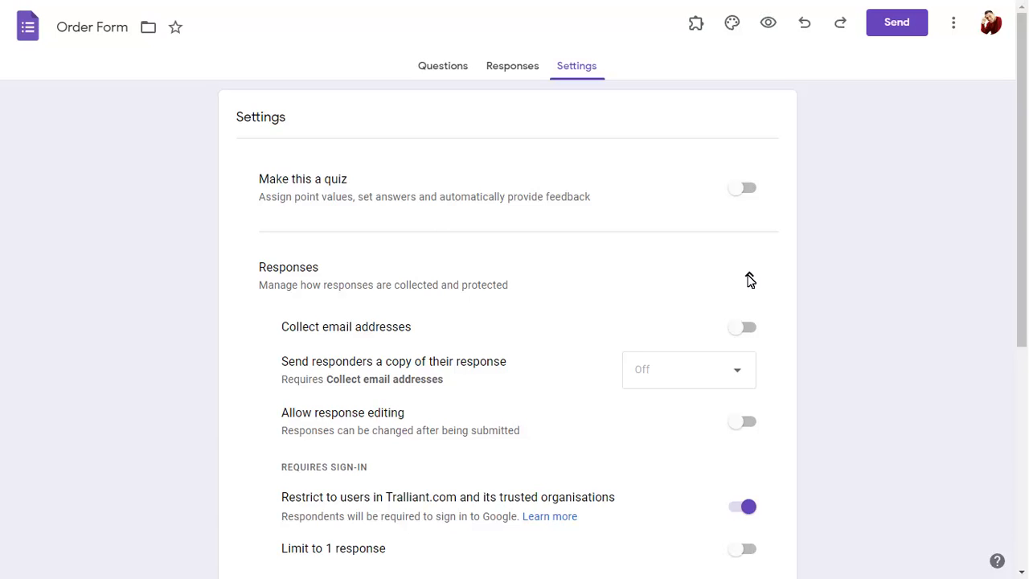
Step: Turn on email collection and send responders a copy of their response when requested
left_click(743, 327)
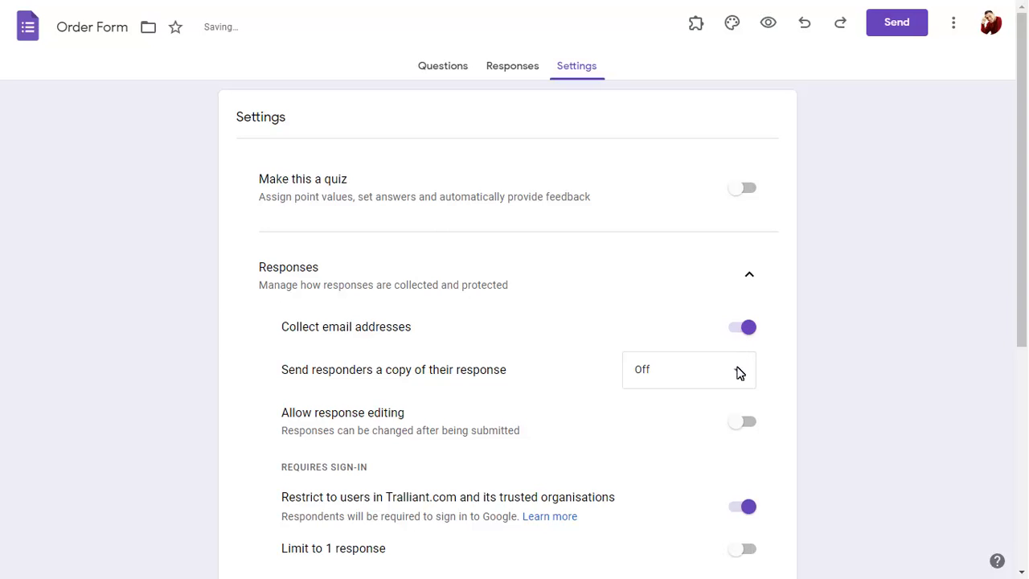
left_click(688, 369)
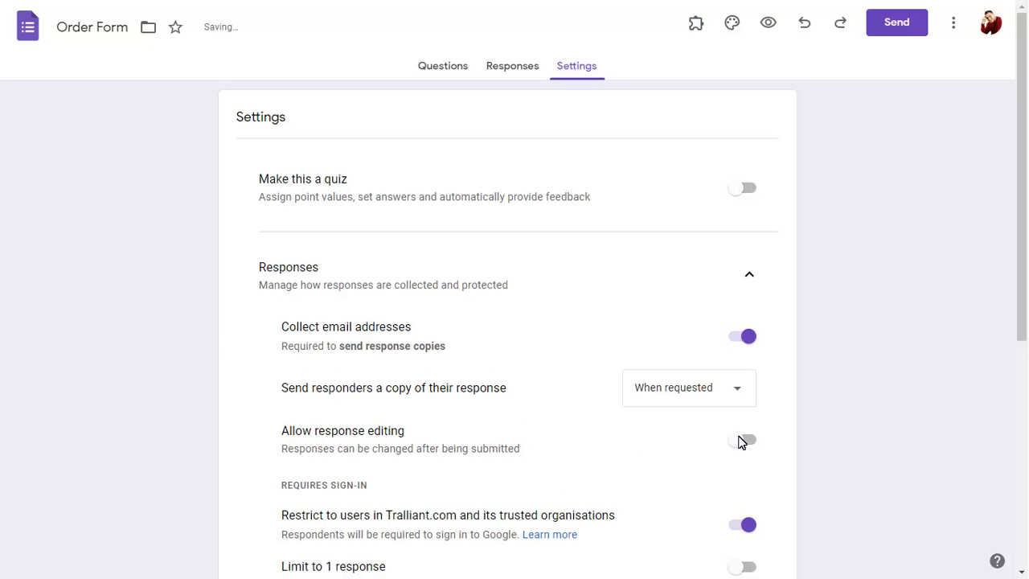
left_click(749, 274)
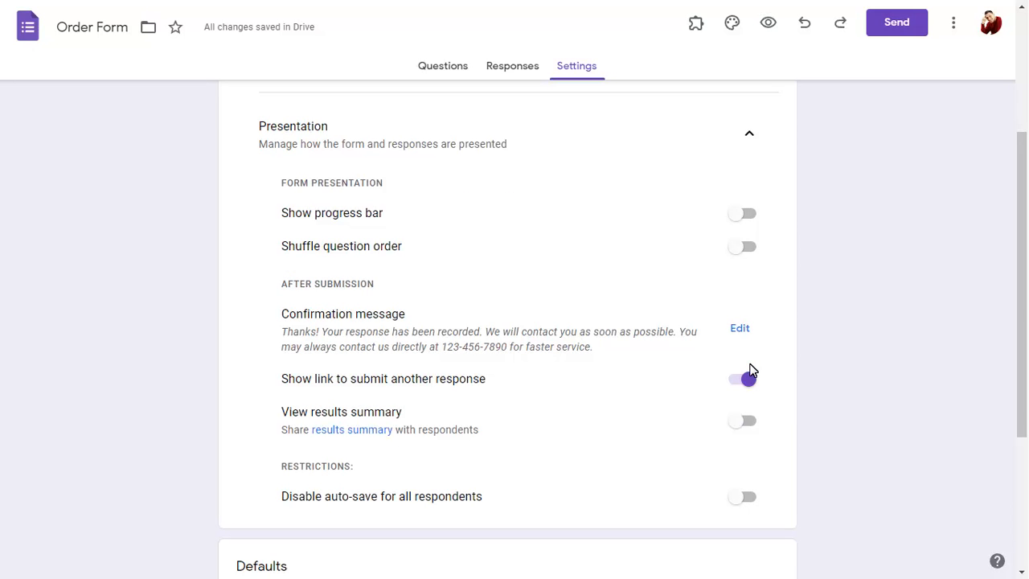
Step: Set the confirmation message to a thank-you for the order and return to the questions
left_click(740, 328)
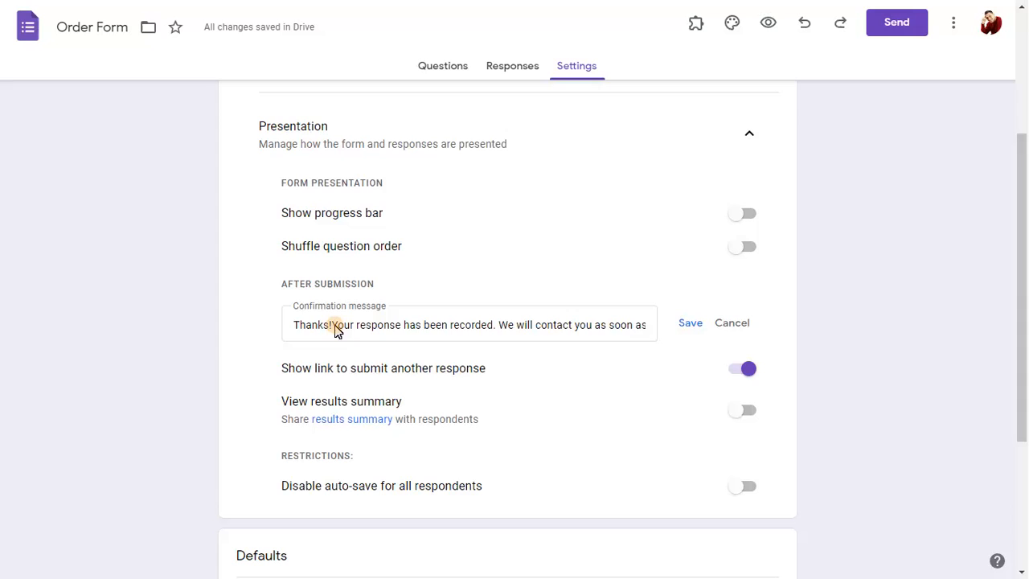
left_click(690, 322)
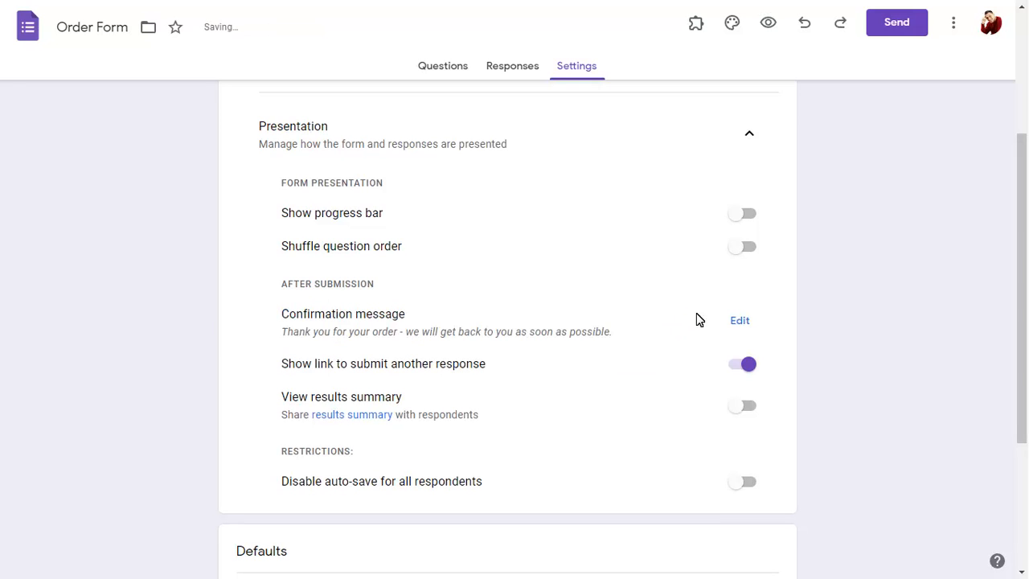
left_click(750, 133)
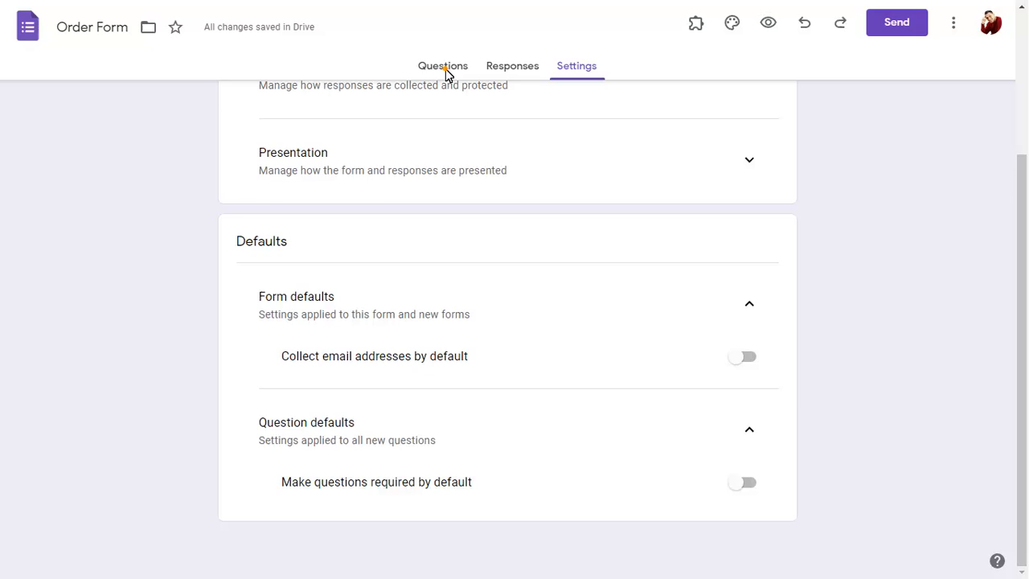
left_click(442, 64)
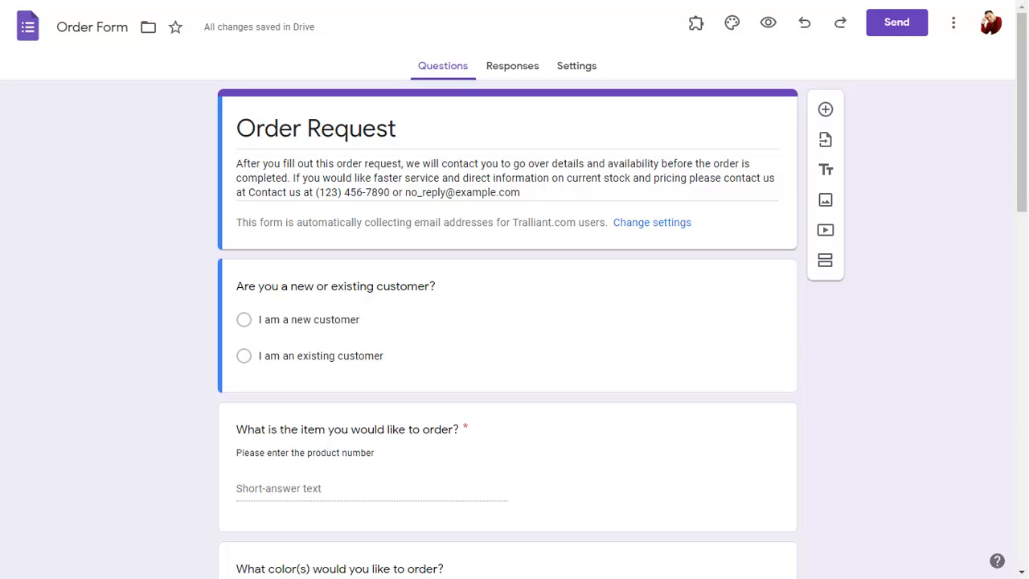